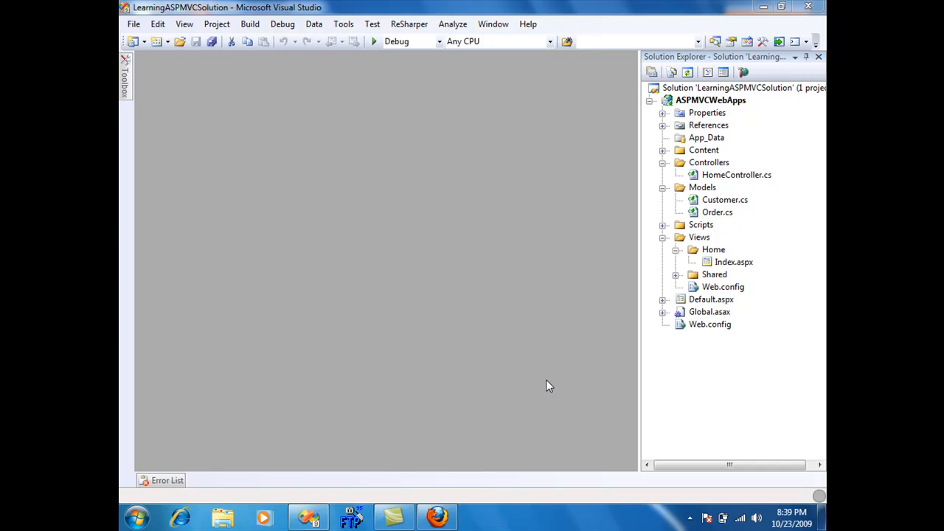
mouse_move(539, 258)
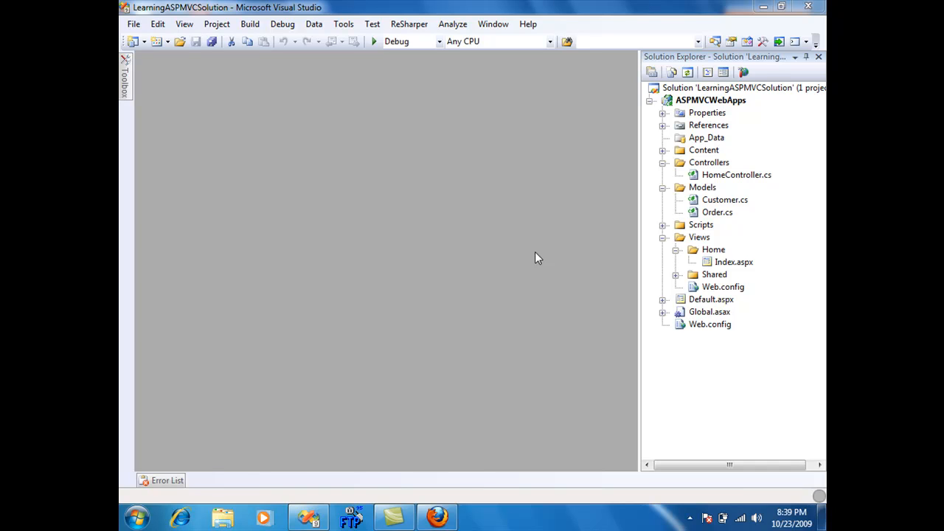
mouse_move(583, 189)
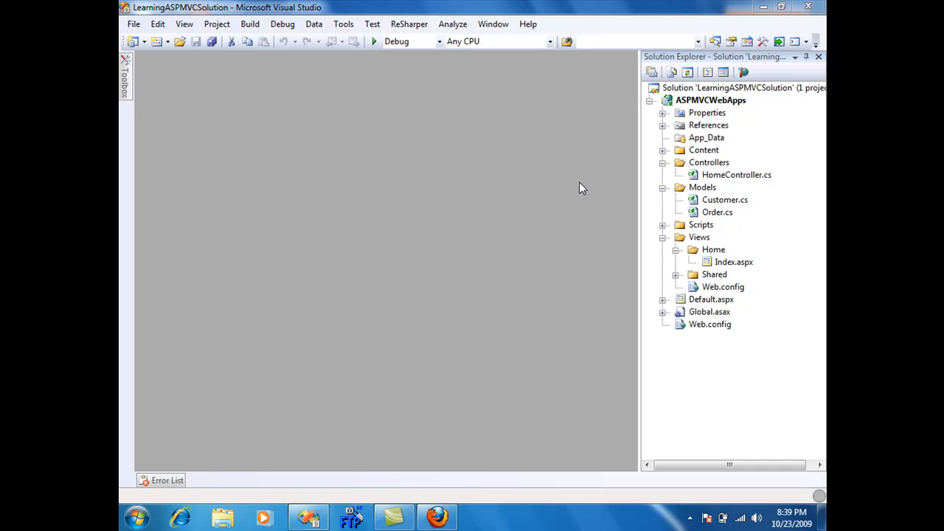
mouse_move(692, 262)
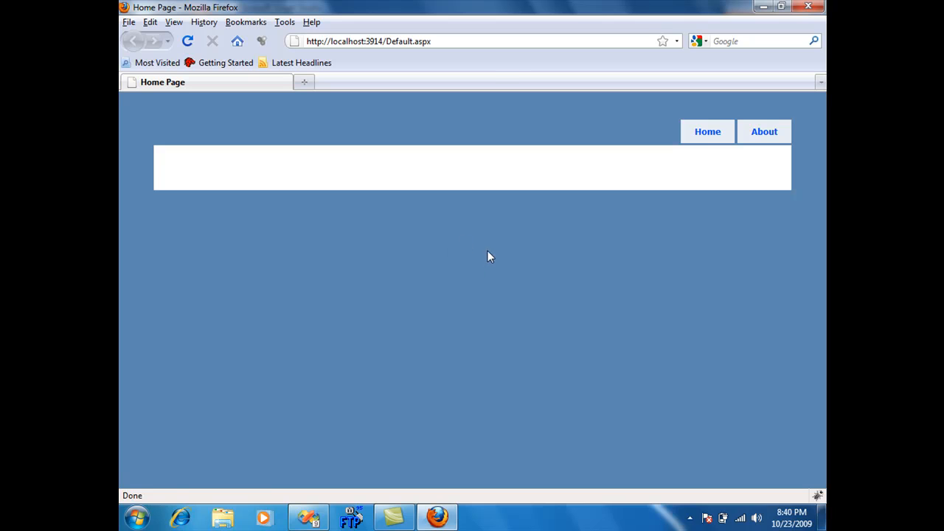
mouse_move(443, 215)
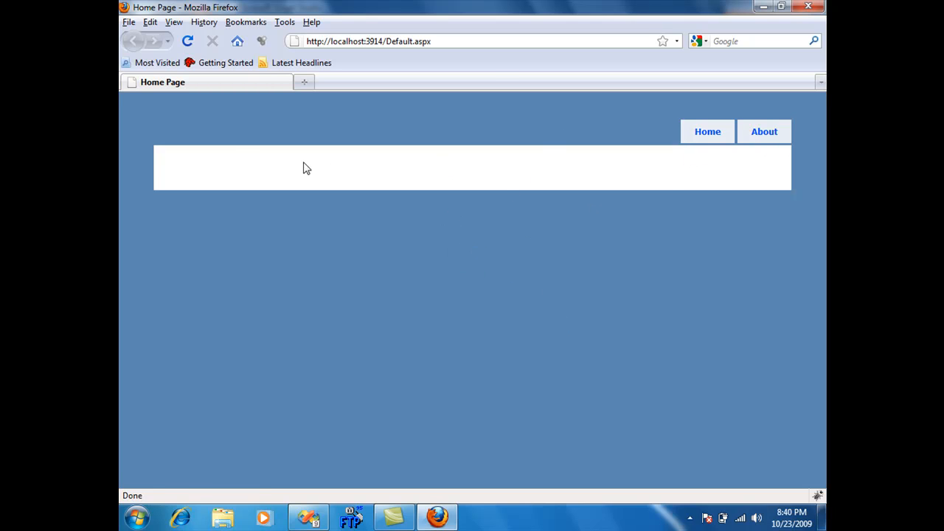
mouse_move(401, 431)
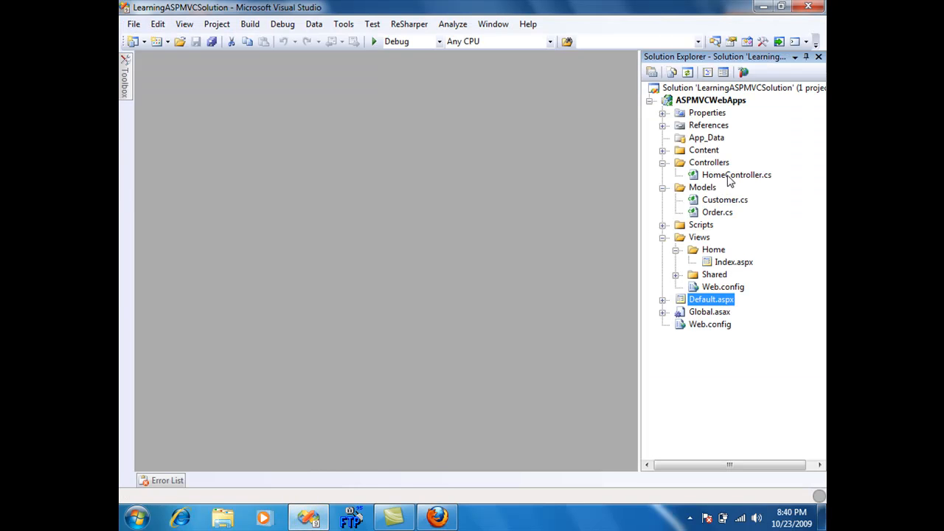
- In HomeController's Index action set ViewData["Message"] = "Hello World"; and save the file
double_click(737, 175)
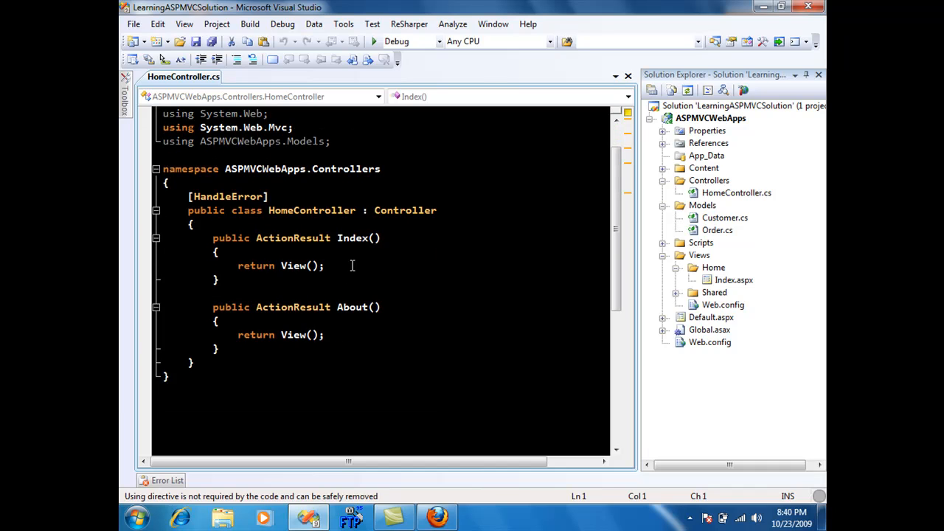
click(218, 252)
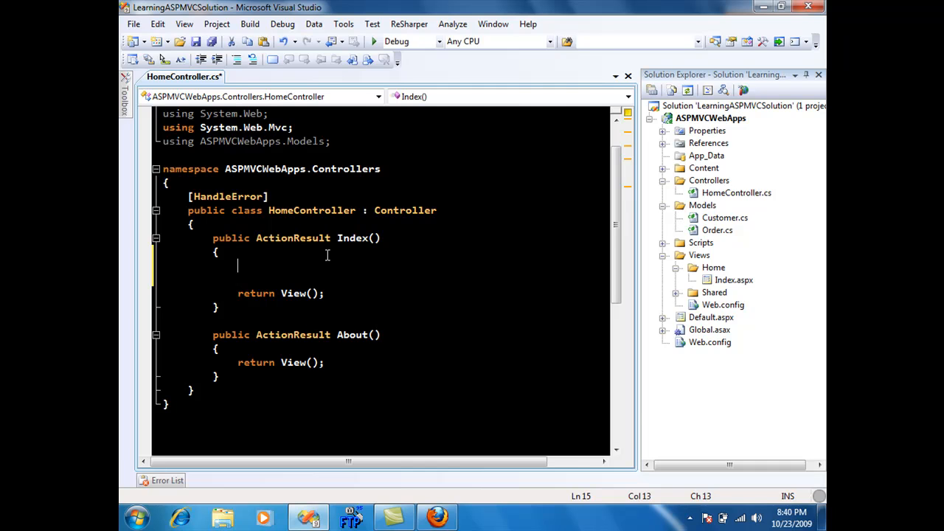
text(ViewData)
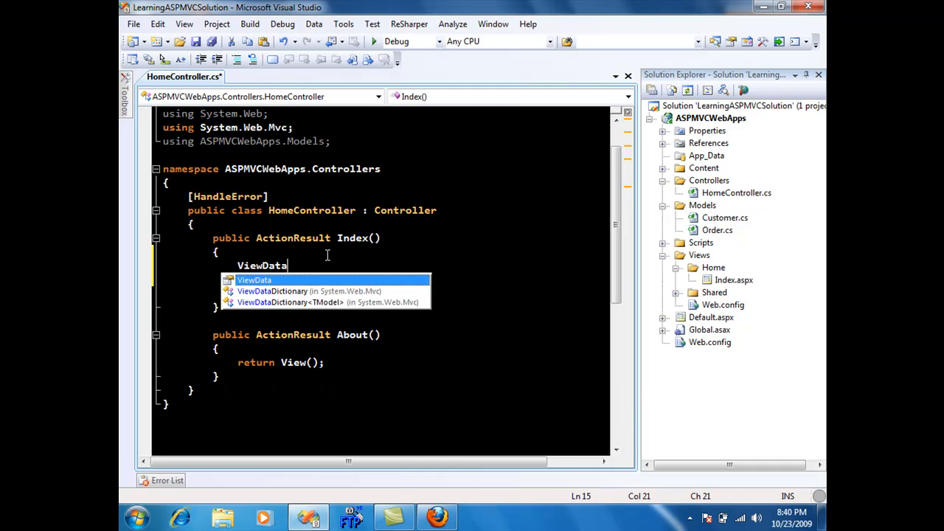
text(["Message)
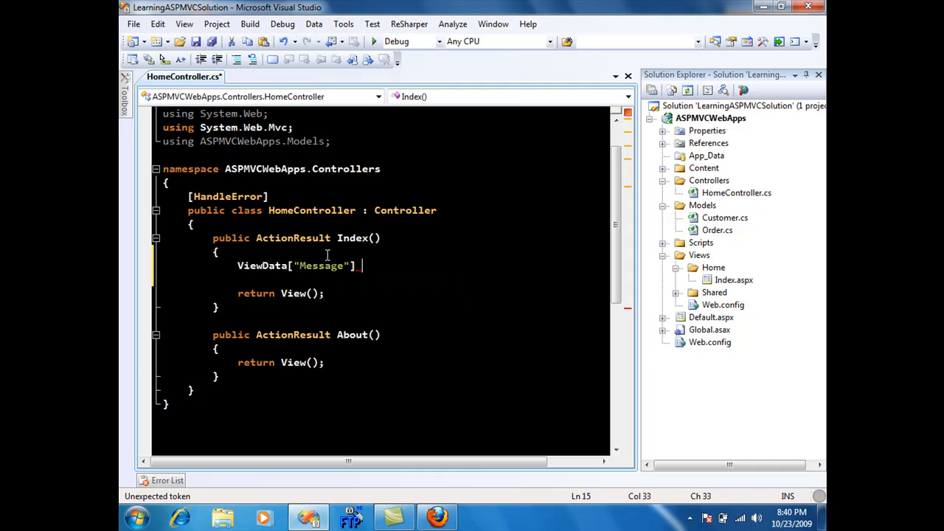
text(" = ")
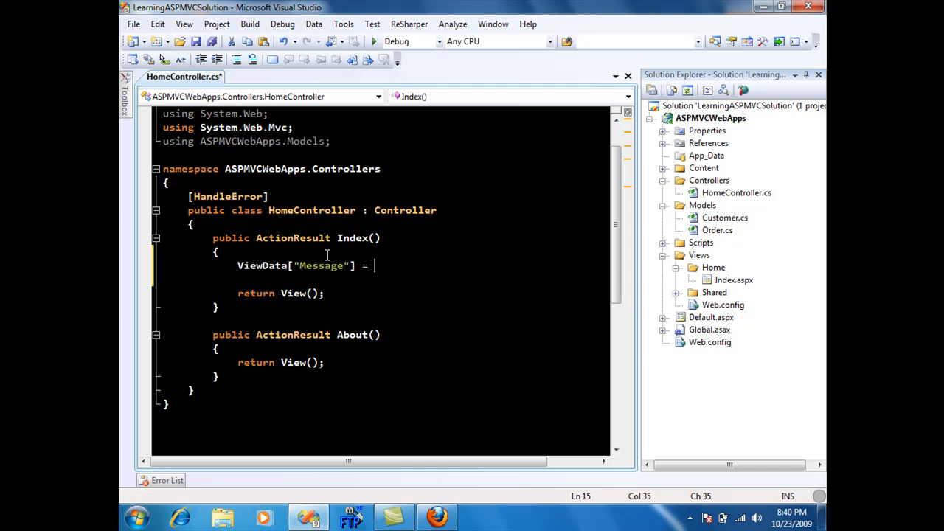
text("Hello World")
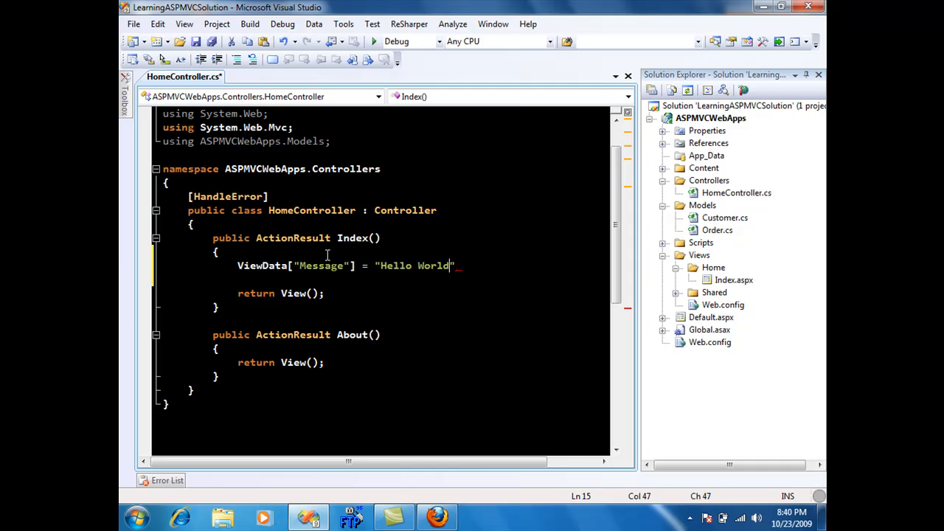
text(;)
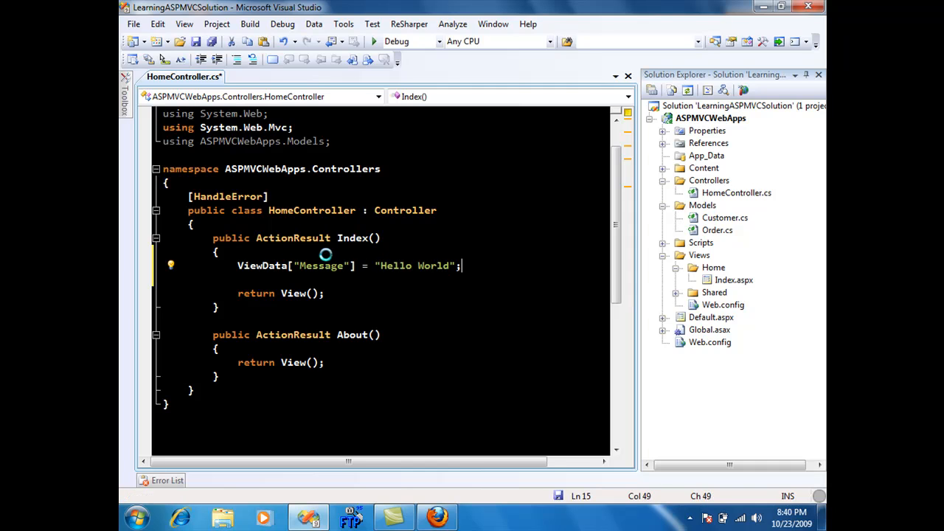
key(ctrl+s)
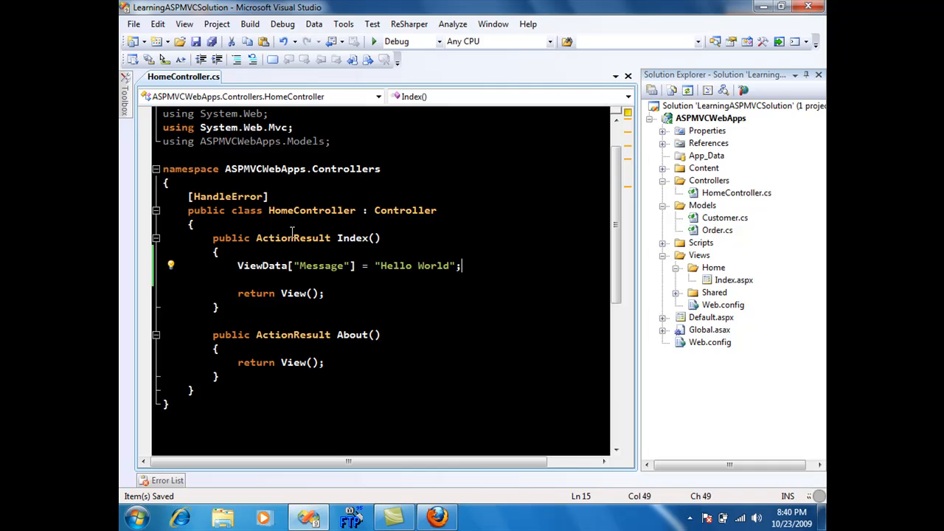
double_click(352, 238)
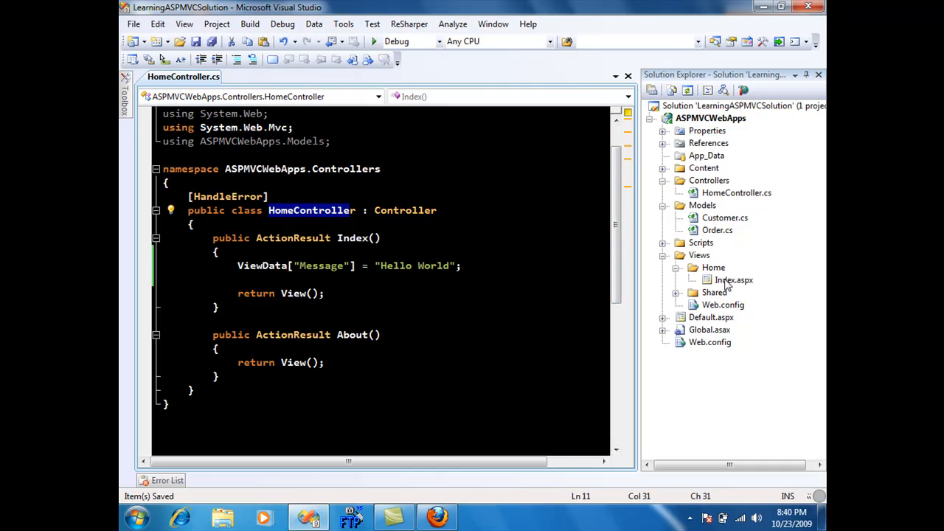
mouse_move(749, 286)
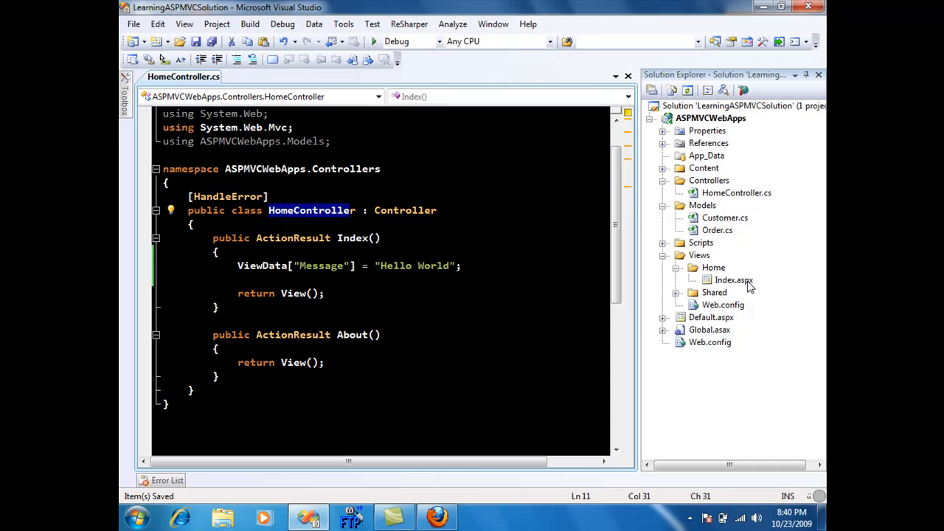
mouse_move(666, 280)
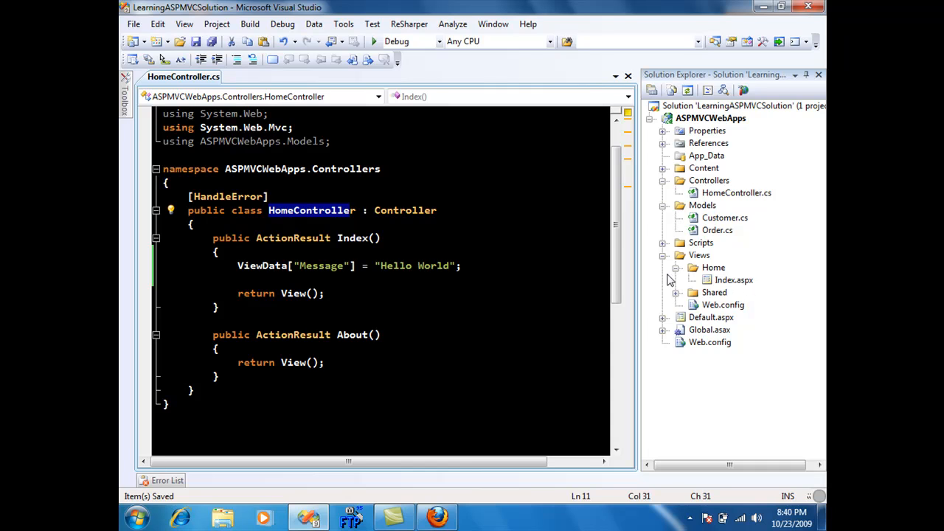
- In Views/Home/Index.aspx add <%= ViewData["Message"] %> inside the MainContent block
double_click(353, 237)
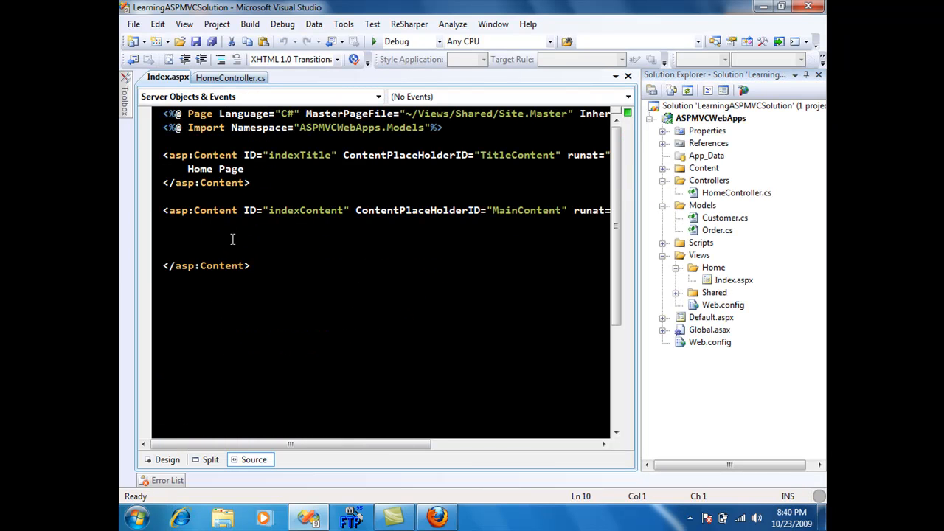
text(<% %>)
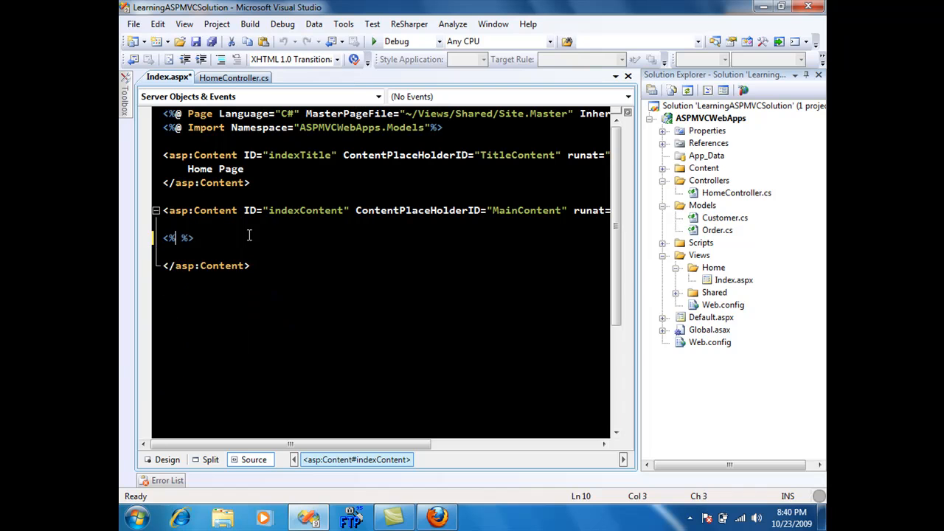
text(=ViewData["Mes)
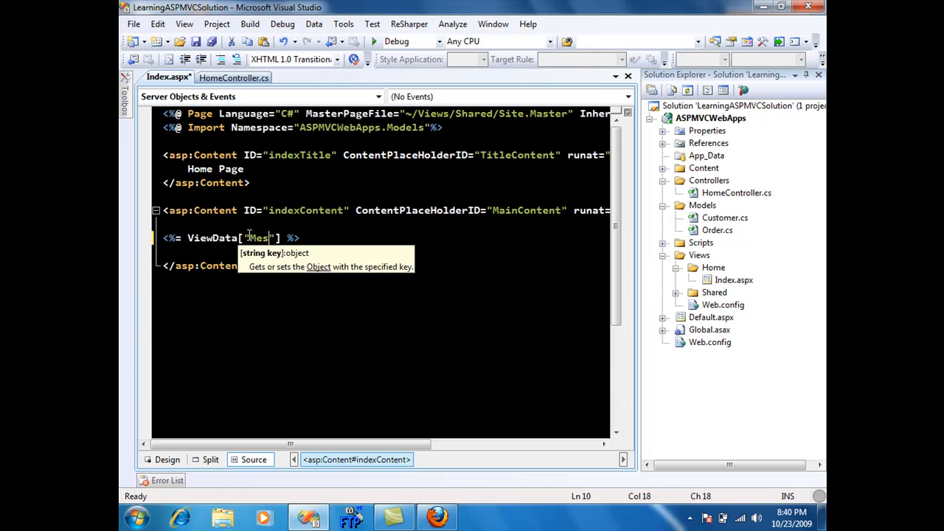
text(sage)
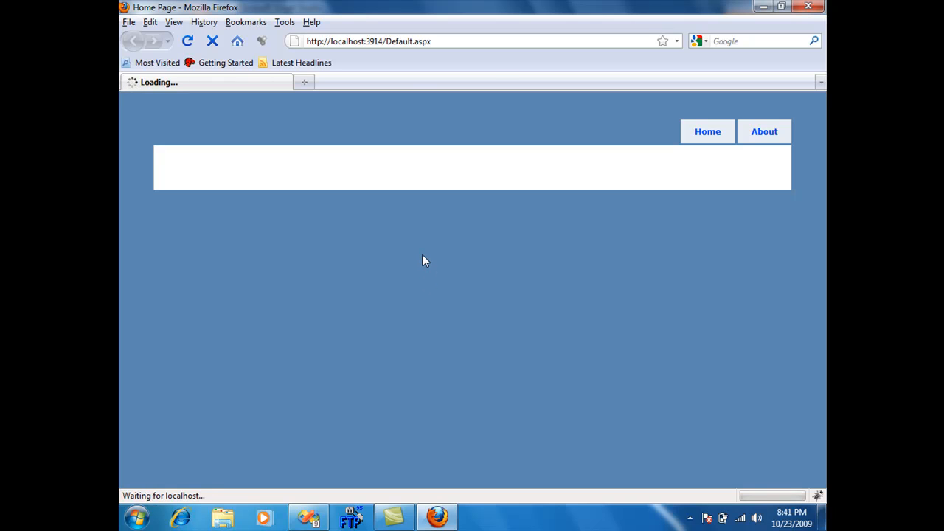
mouse_move(206, 212)
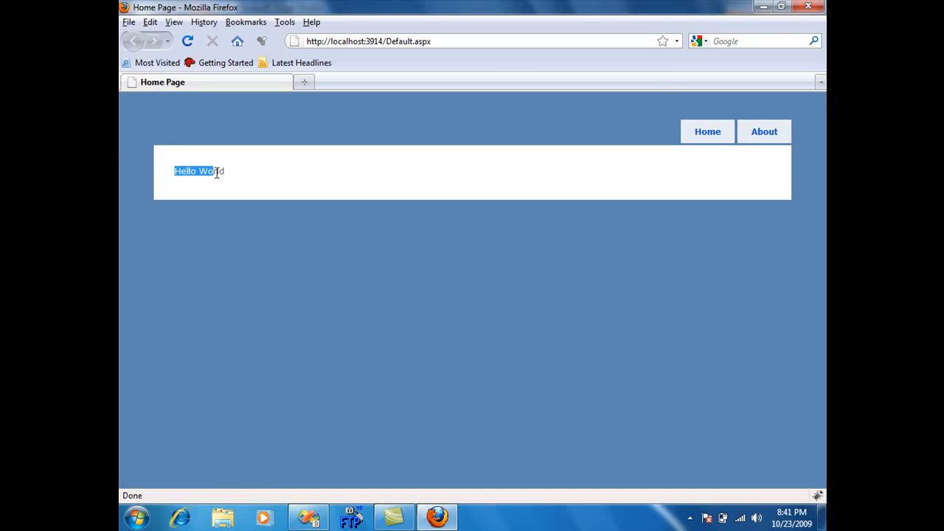
- View the home page in Firefox showing Hello World and clear the text selection
click(243, 190)
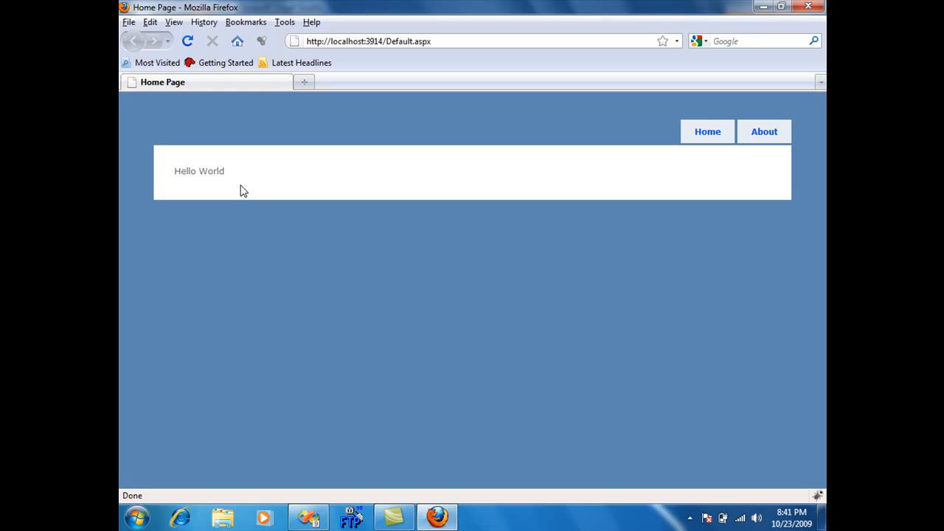
mouse_move(177, 174)
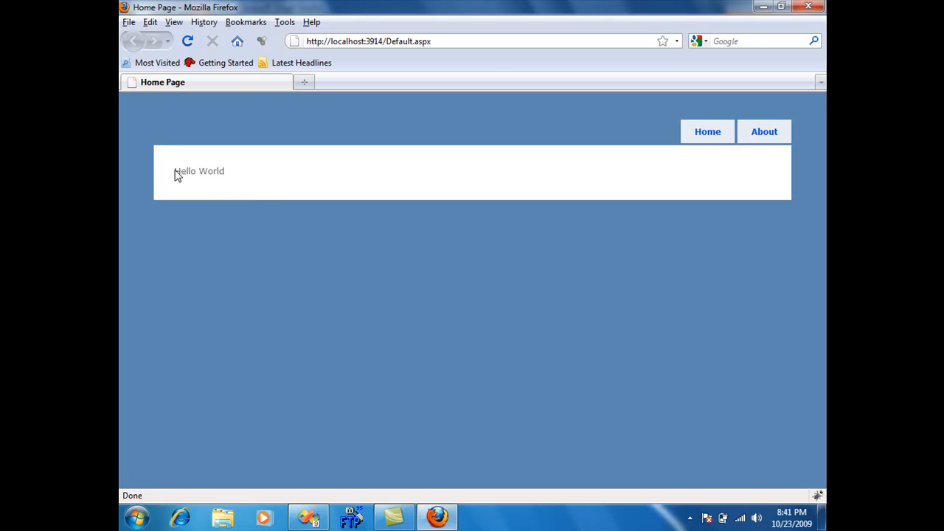
mouse_move(375, 421)
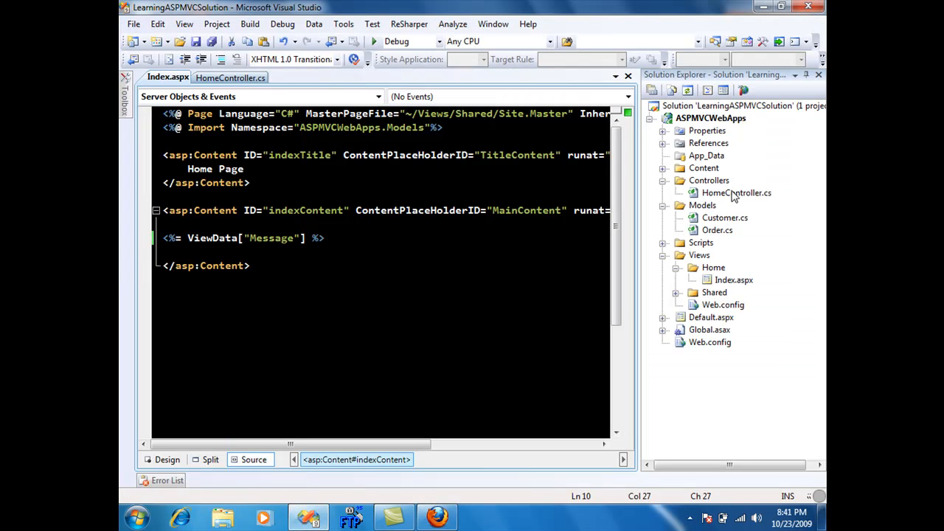
- Store new Customer() { FirstName = "Mohammad", LastName = ... } under ViewData["Customer"] and save
click(230, 77)
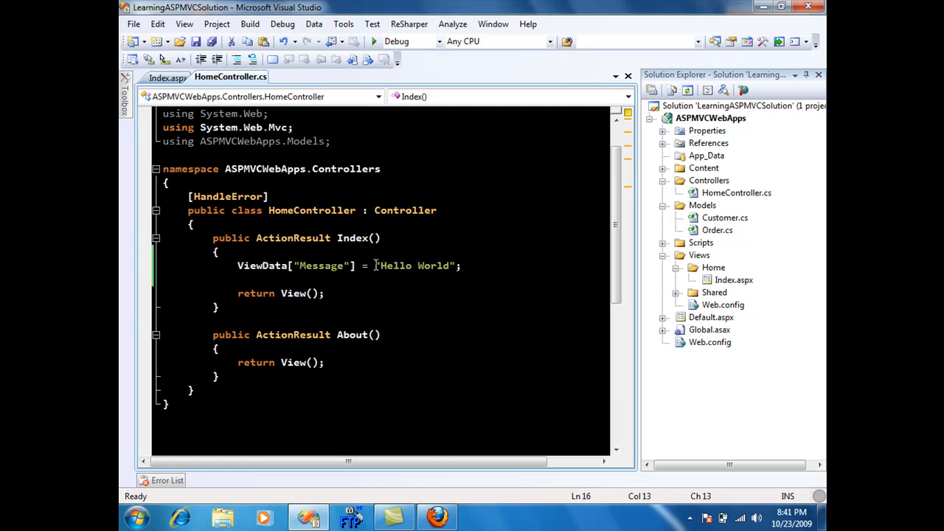
text(new)
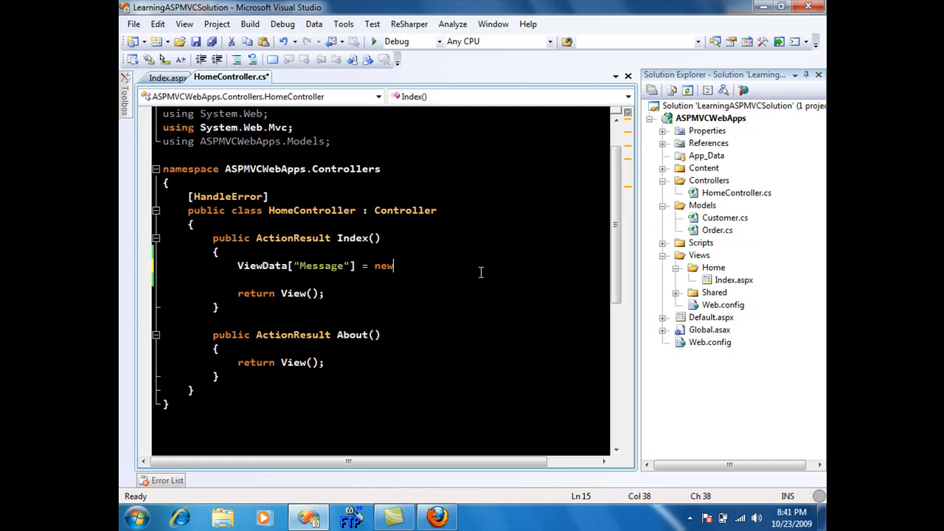
text(Custome)
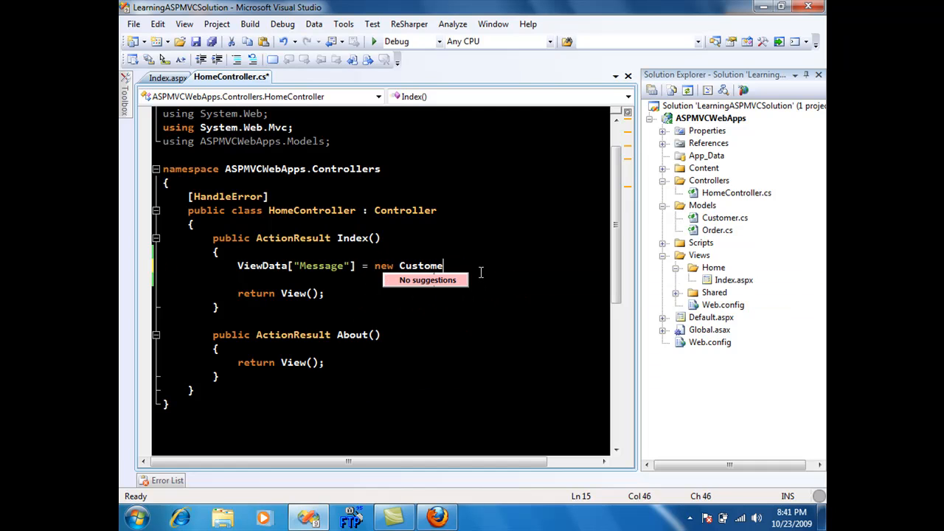
text(r() { FirstName = "Mohamm)
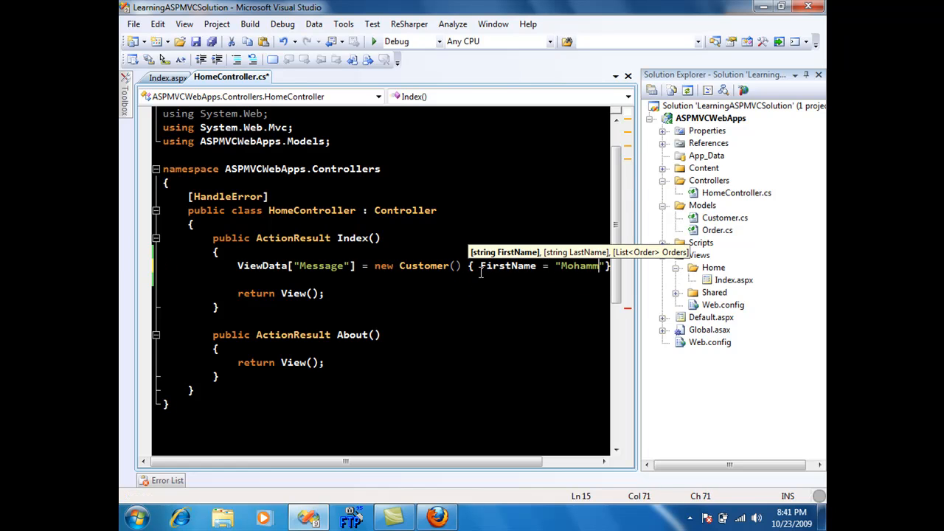
text(, Las)
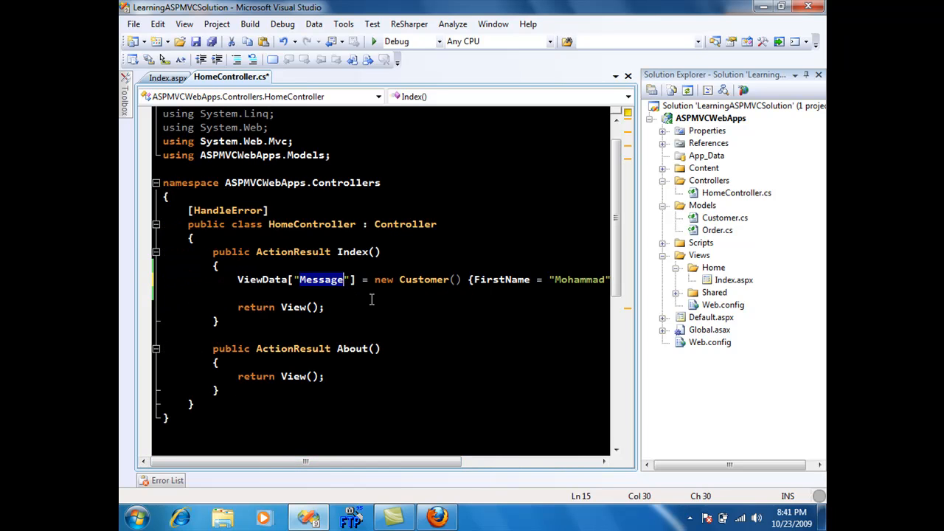
text(Customer)
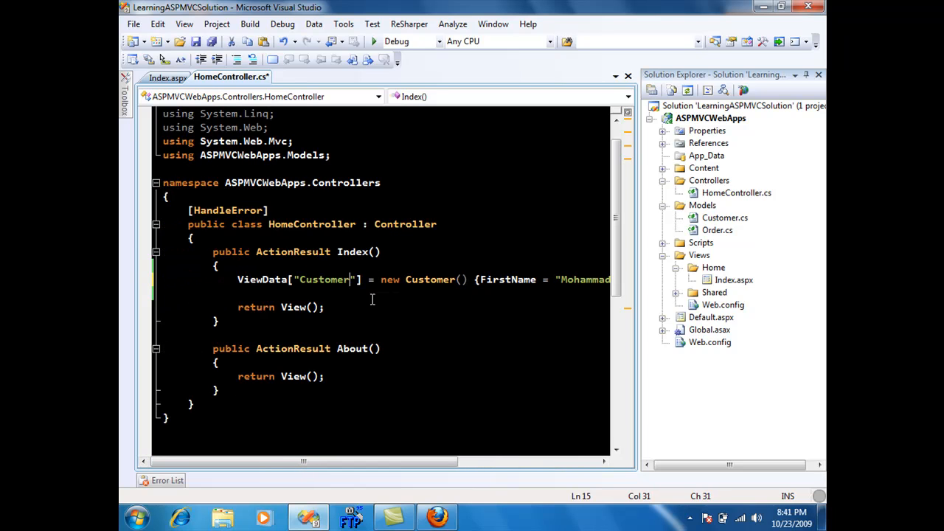
key(ctrl+s)
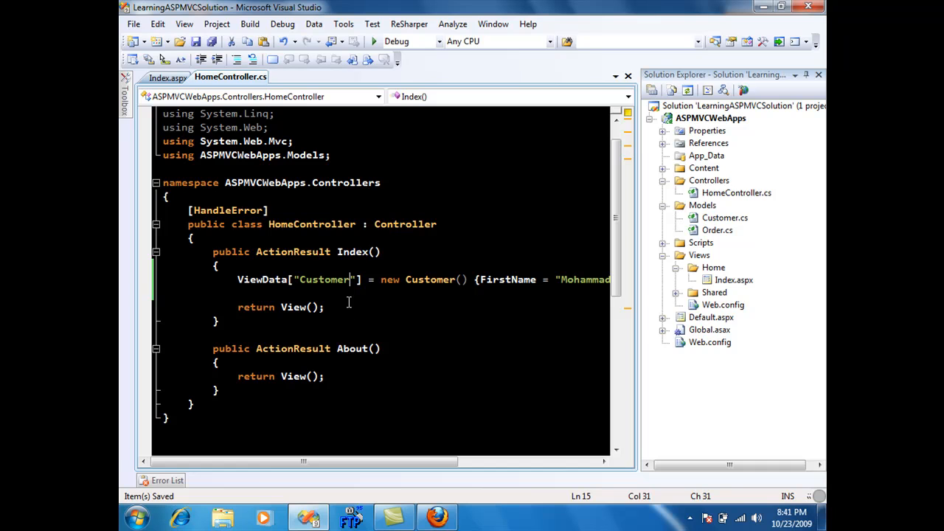
click(168, 77)
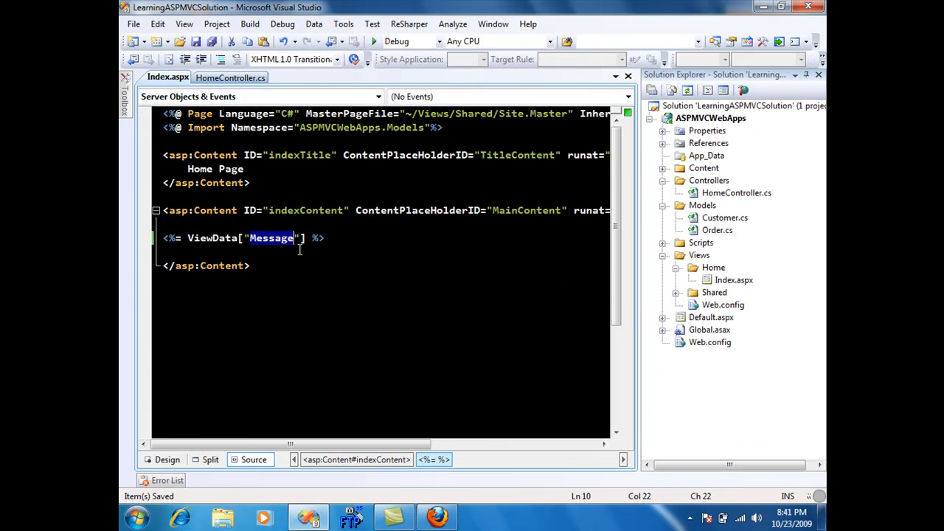
- Output ((Customer) ViewData["Customer"]).FirstName and .LastName in the Index view
text(Customer)
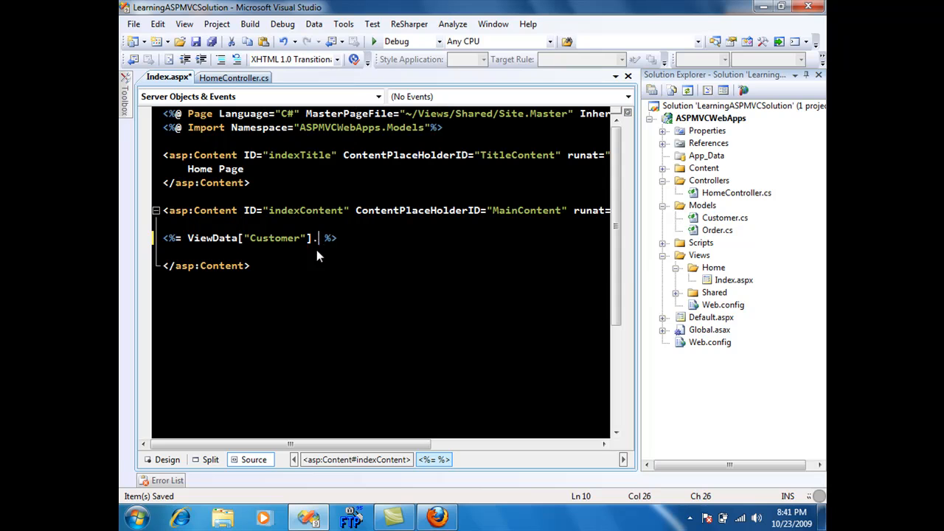
text(.)
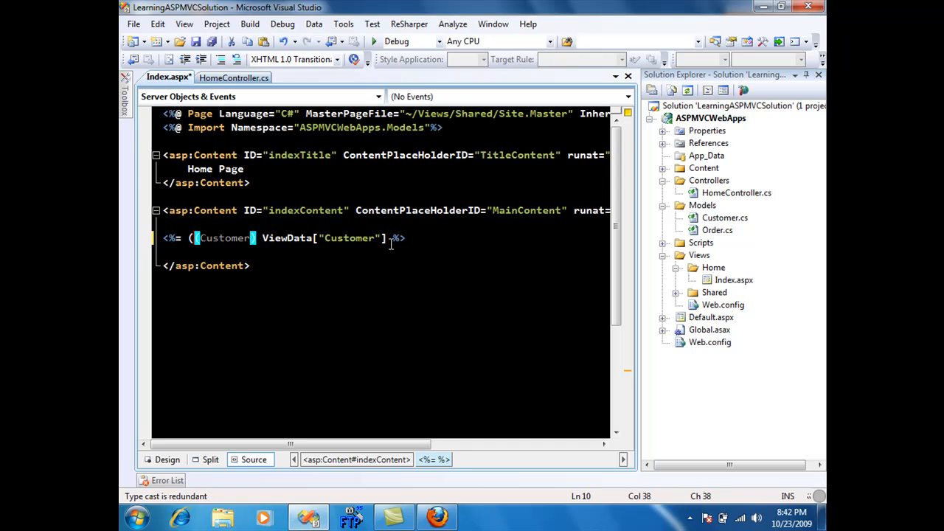
text(.FirstName)
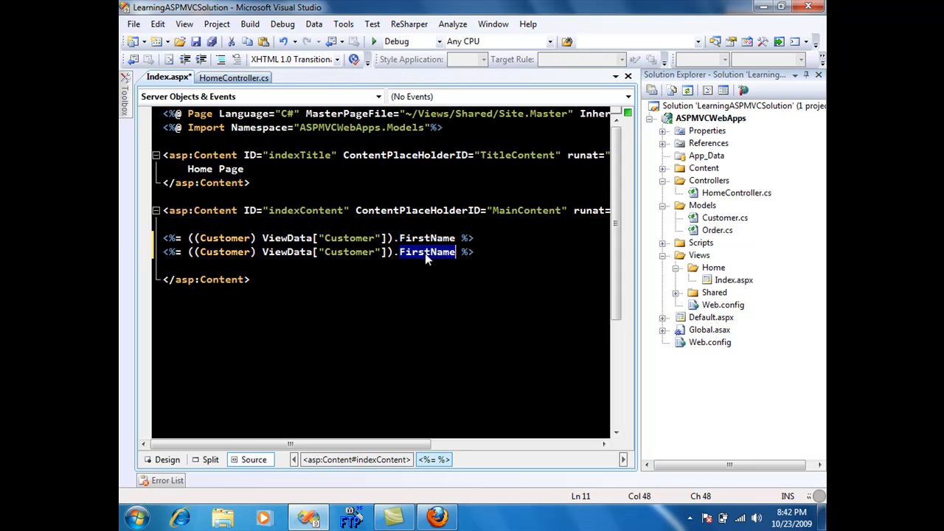
text(LastName)
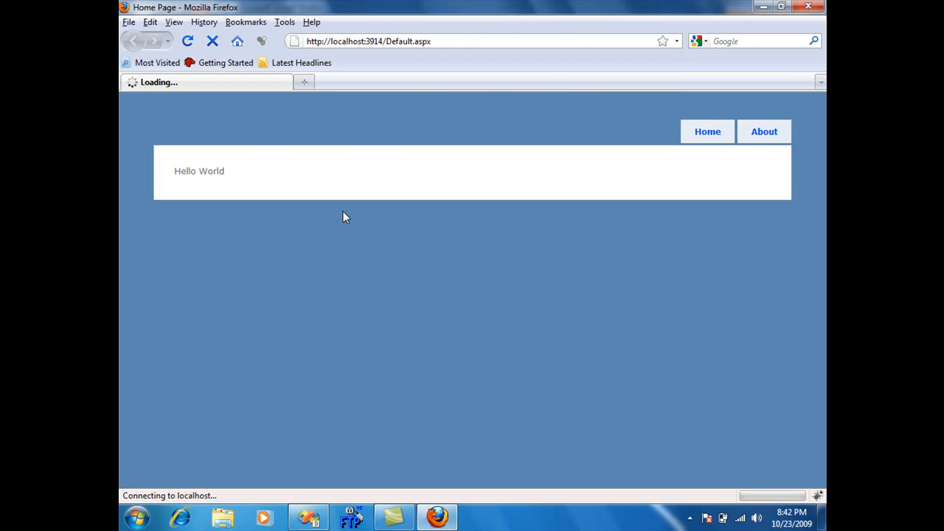
mouse_move(366, 276)
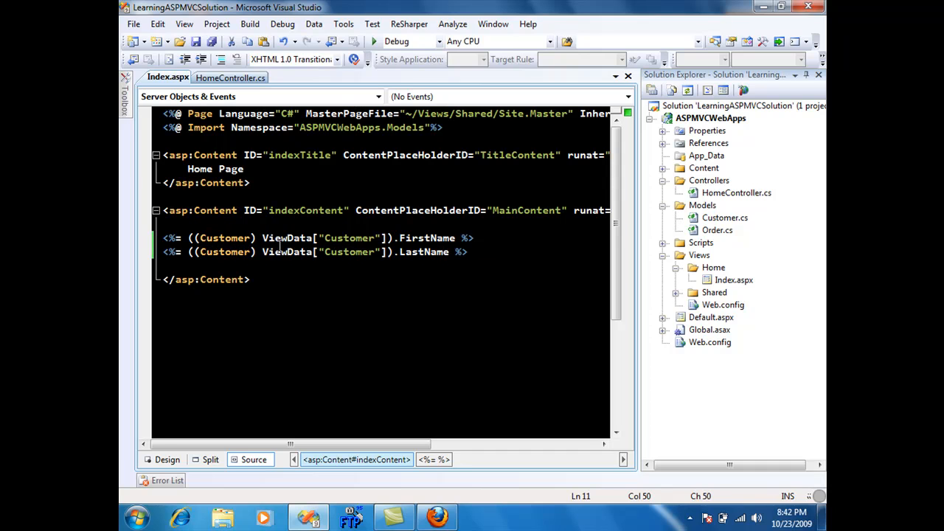
- Change the Page directive Inherits to System.Web.Mvc.ViewPage<Customer> and save the view
double_click(348, 238)
text(<)
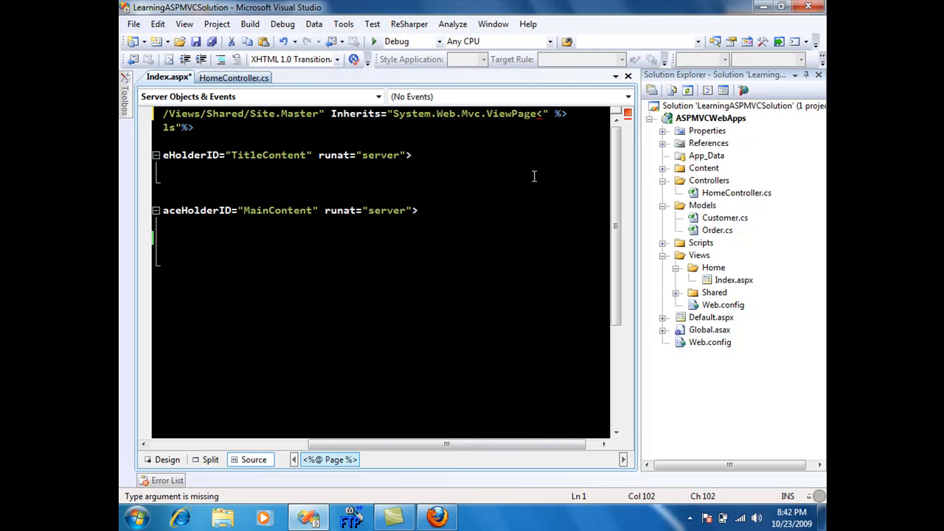
text(Customer>)
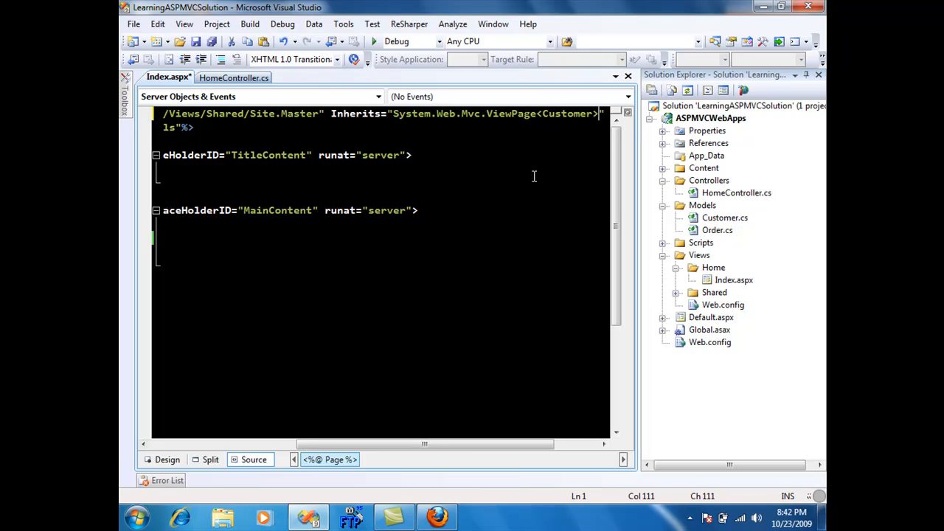
key(ctrl+s)
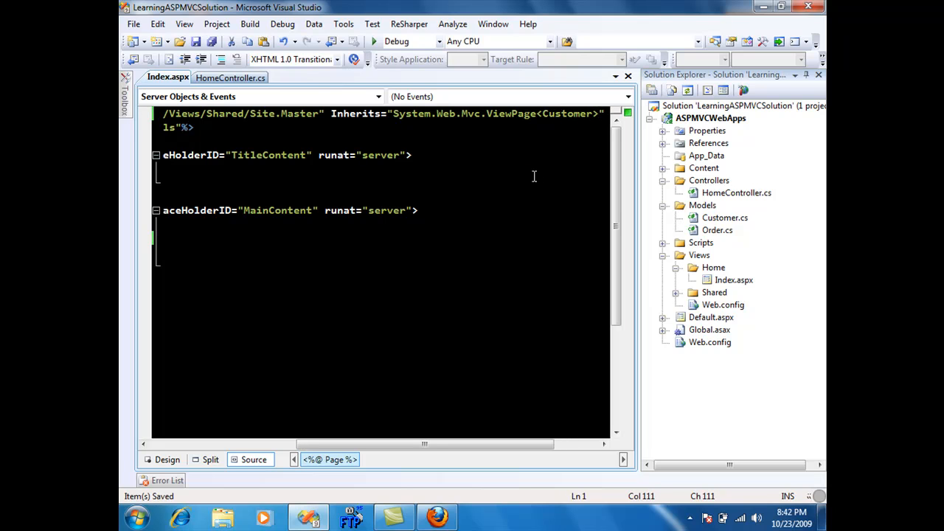
double_click(566, 112)
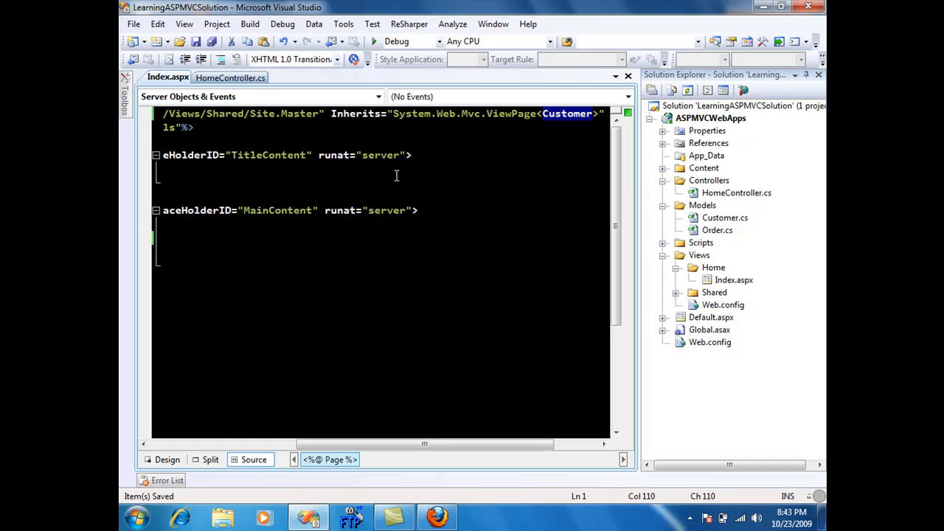
mouse_move(304, 184)
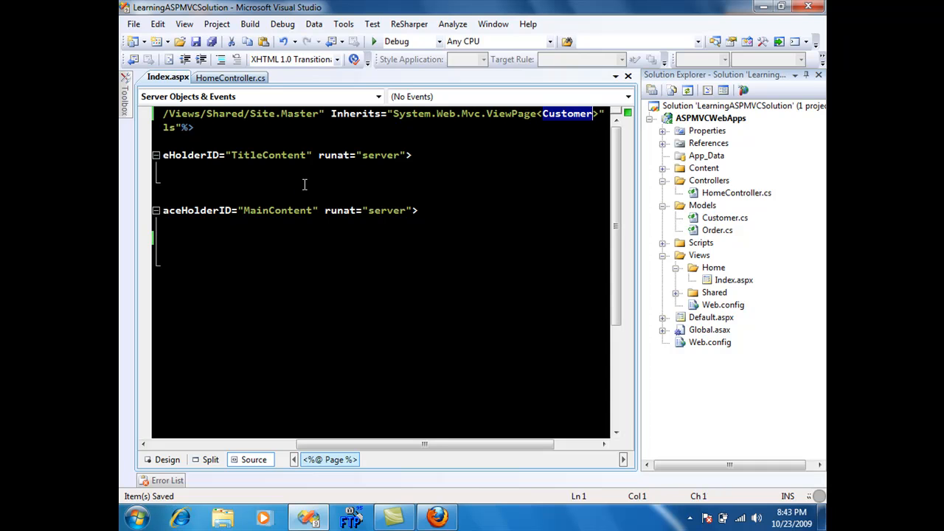
mouse_move(745, 206)
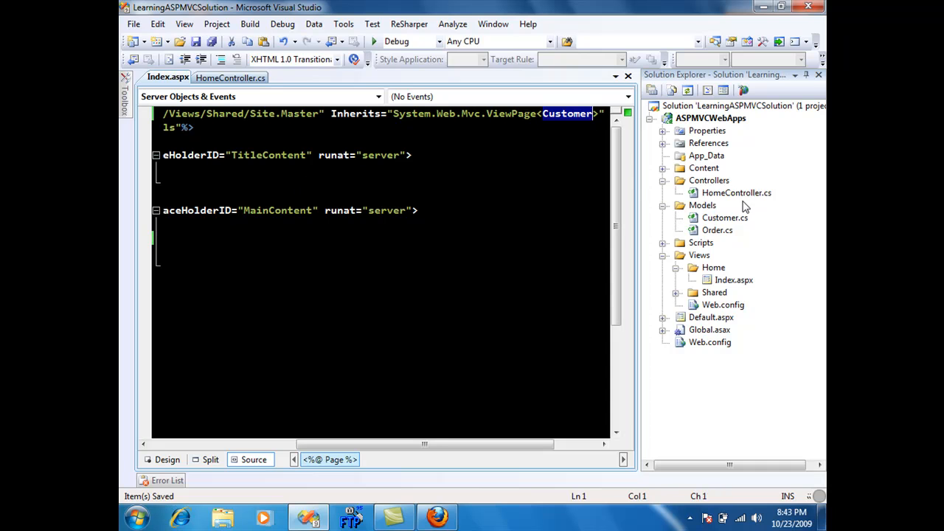
click(230, 77)
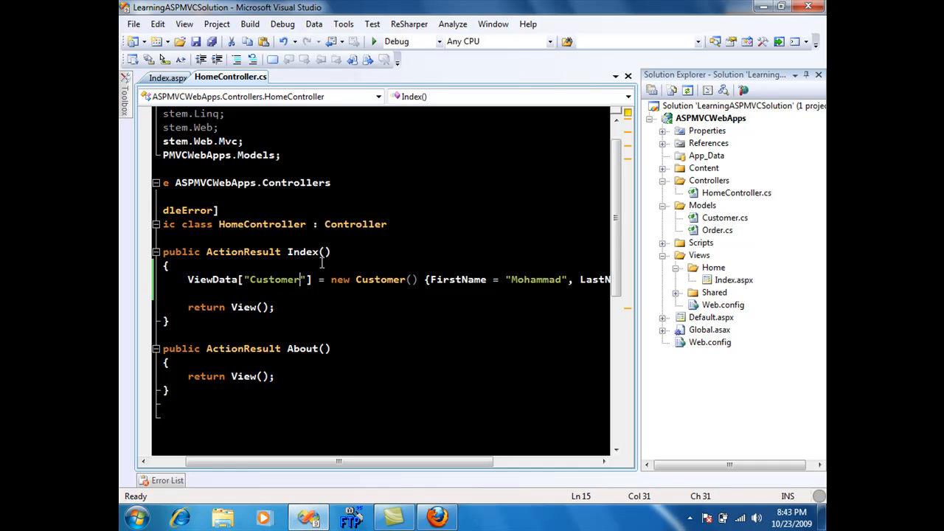
click(168, 77)
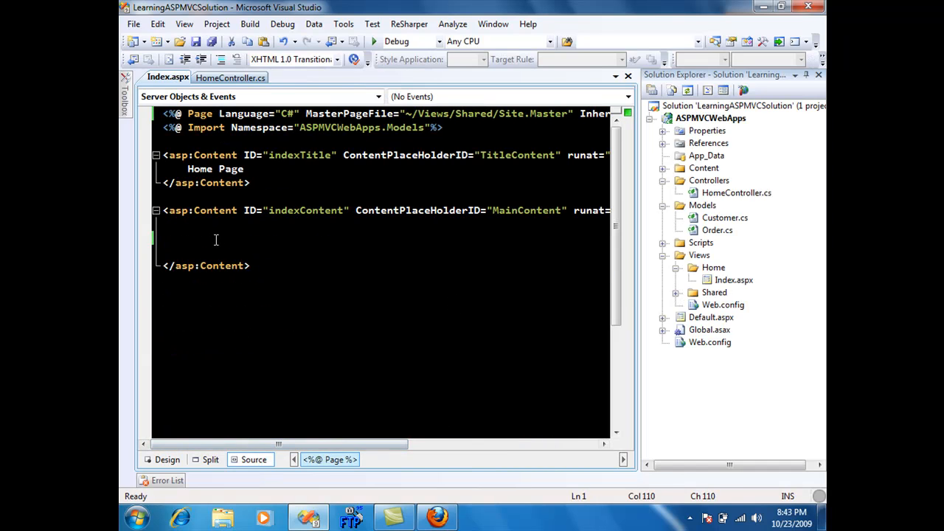
- Write a <%= Model. %> expression and browse IntelliSense for the Customer's FirstName
text(<%= %>)
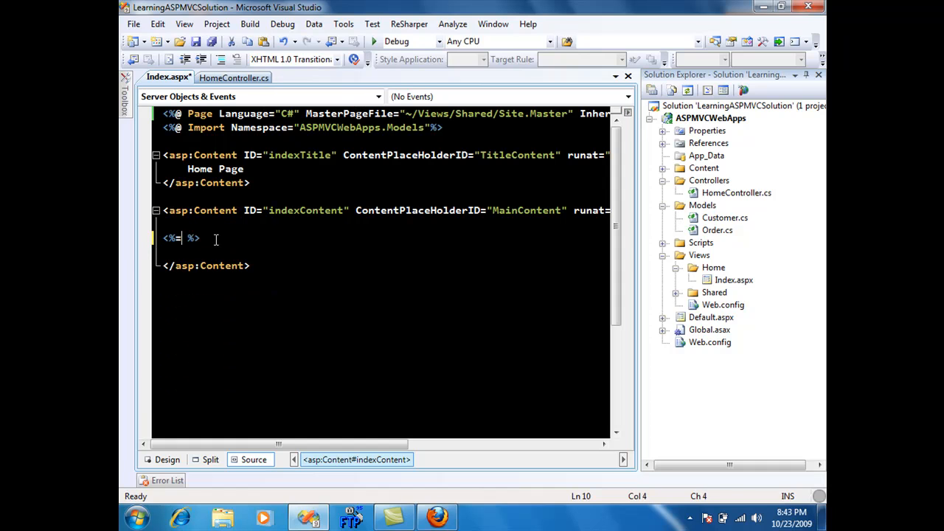
text(Model.)
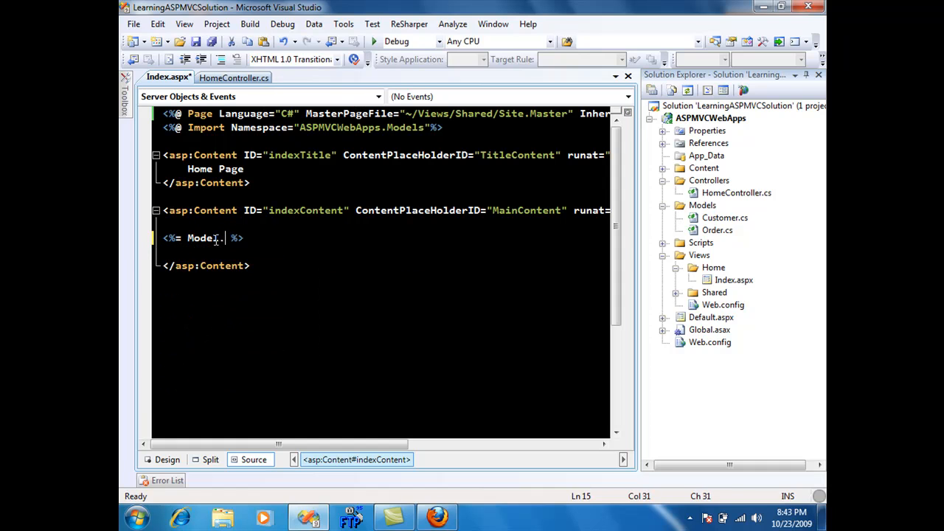
text(.)
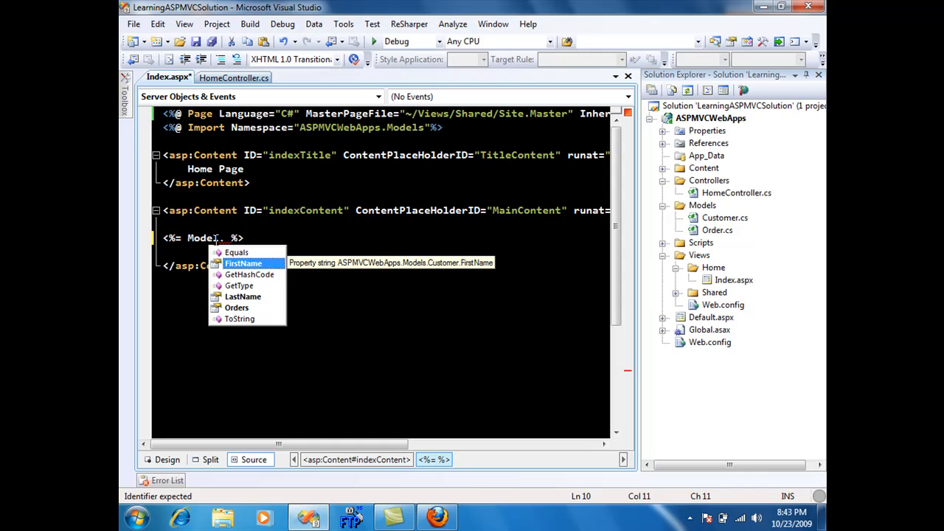